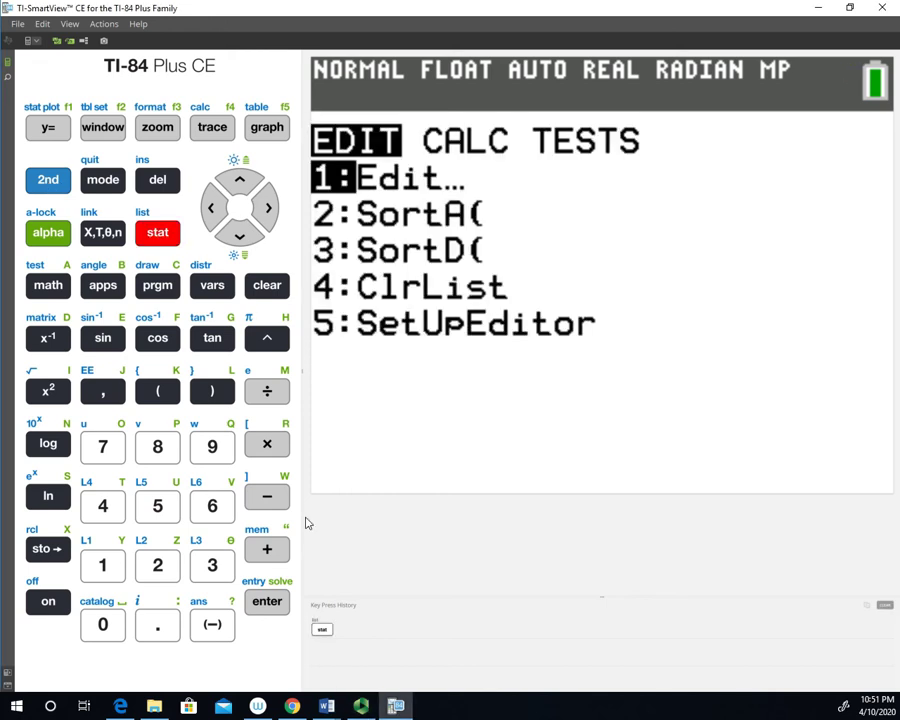
Review L1 and L2, then reach 0:2-SampTInt in the statistics TESTS list
{"action": "left_click", "coordinate": [268, 600]}
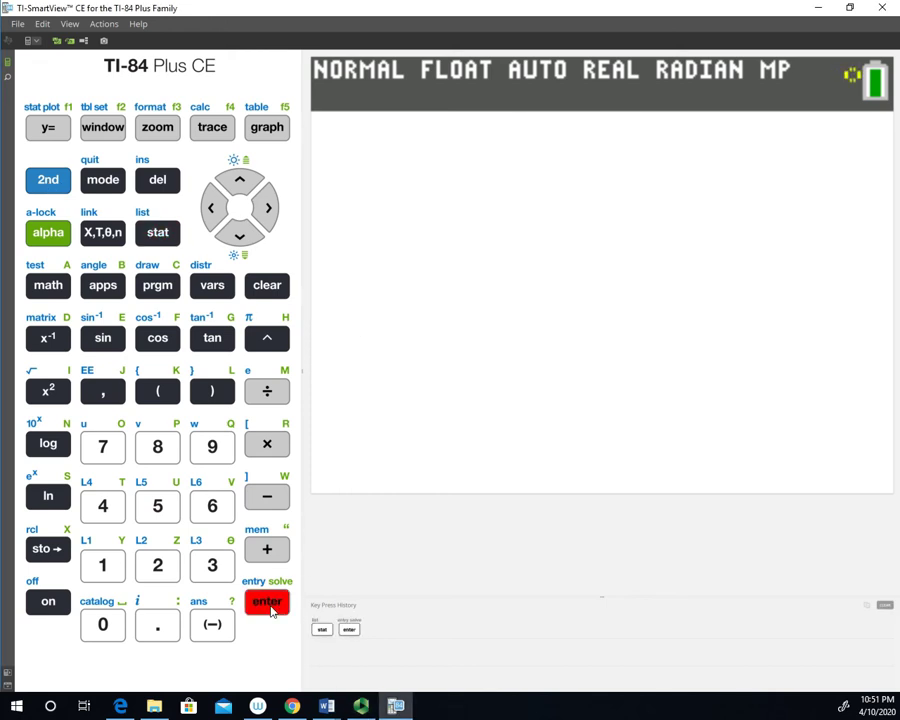
{"action": "left_click", "coordinate": [266, 600]}
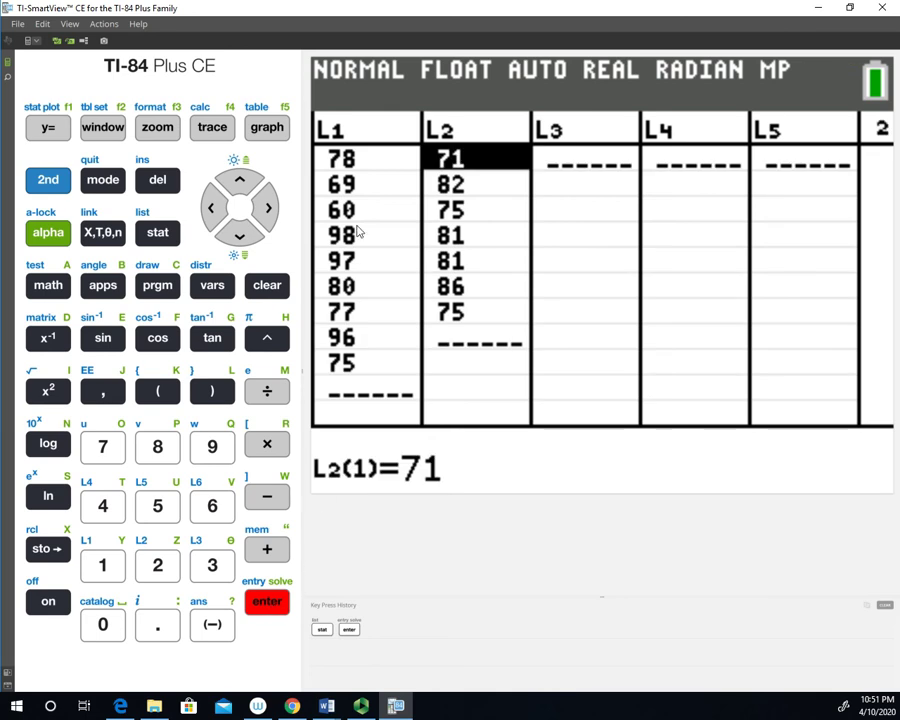
{"action": "mouse_move", "coordinate": [330, 392]}
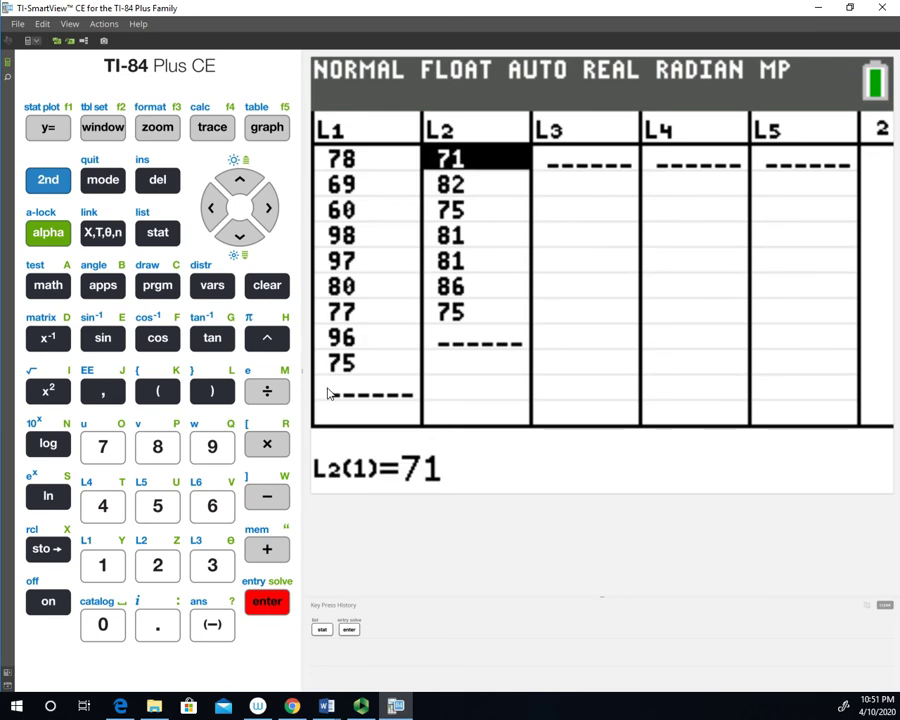
{"action": "mouse_move", "coordinate": [360, 330]}
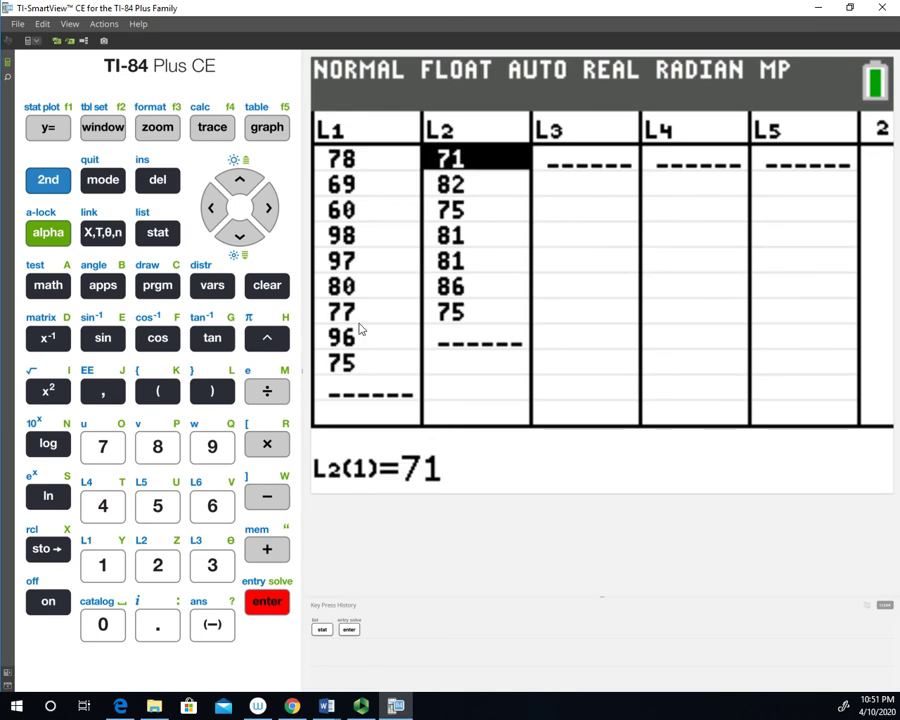
{"action": "mouse_move", "coordinate": [420, 188]}
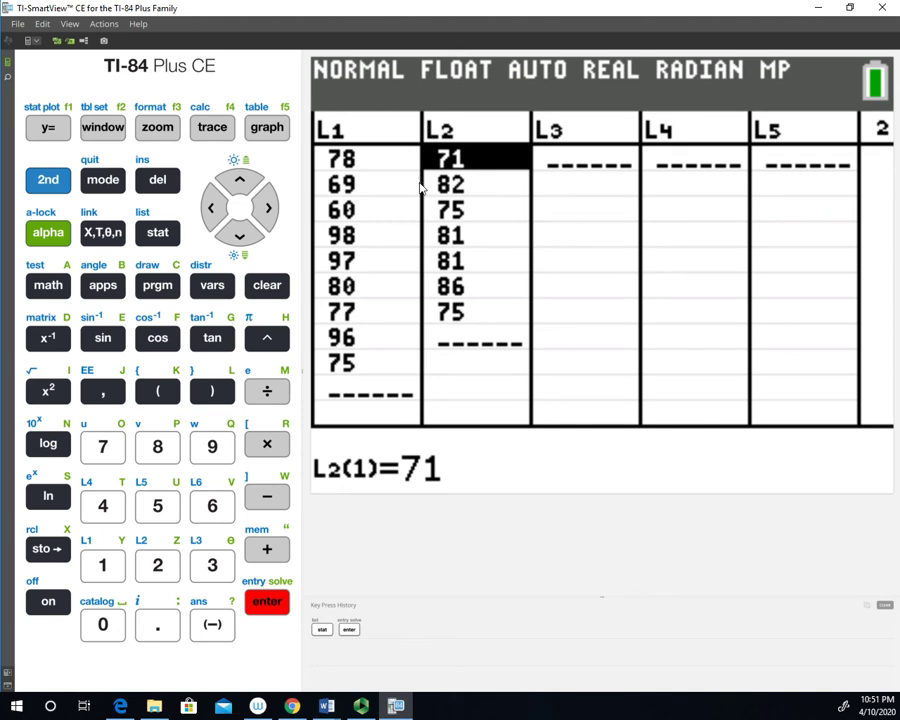
{"action": "mouse_move", "coordinate": [480, 144]}
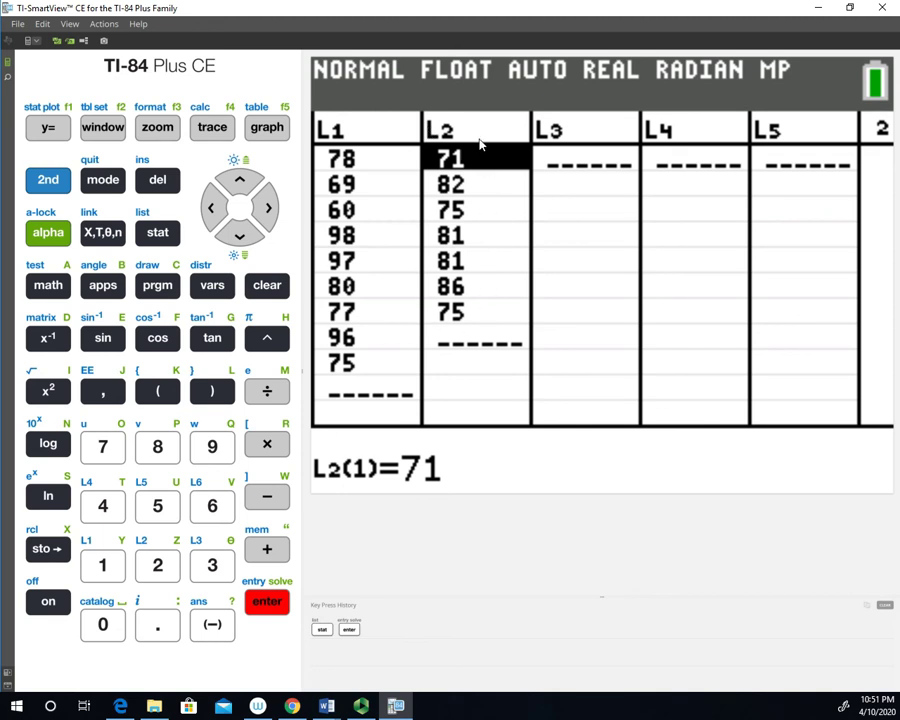
{"action": "mouse_move", "coordinate": [392, 242]}
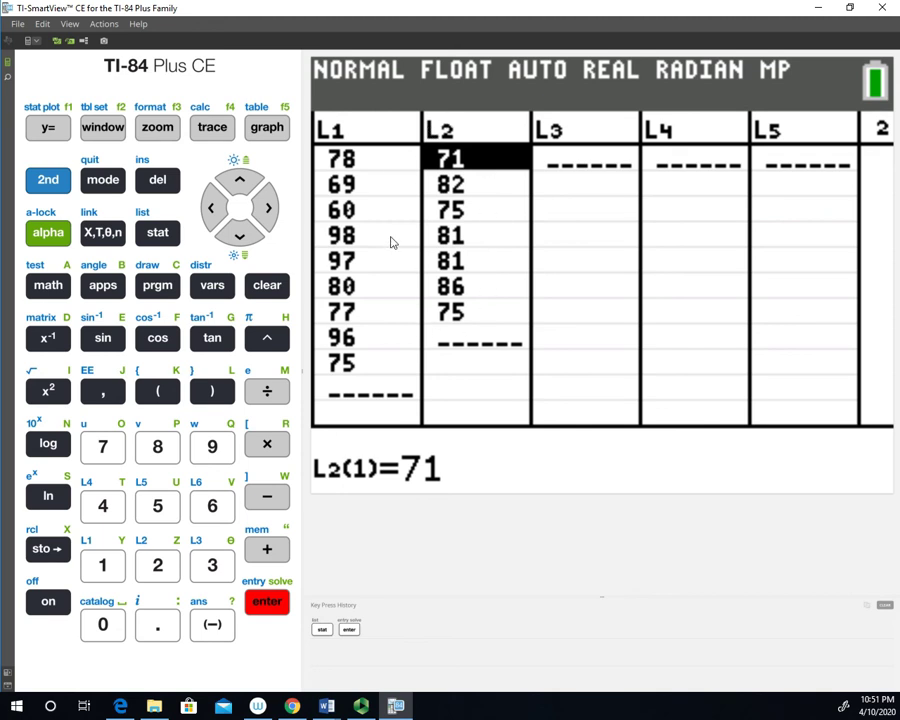
{"action": "mouse_move", "coordinate": [448, 230]}
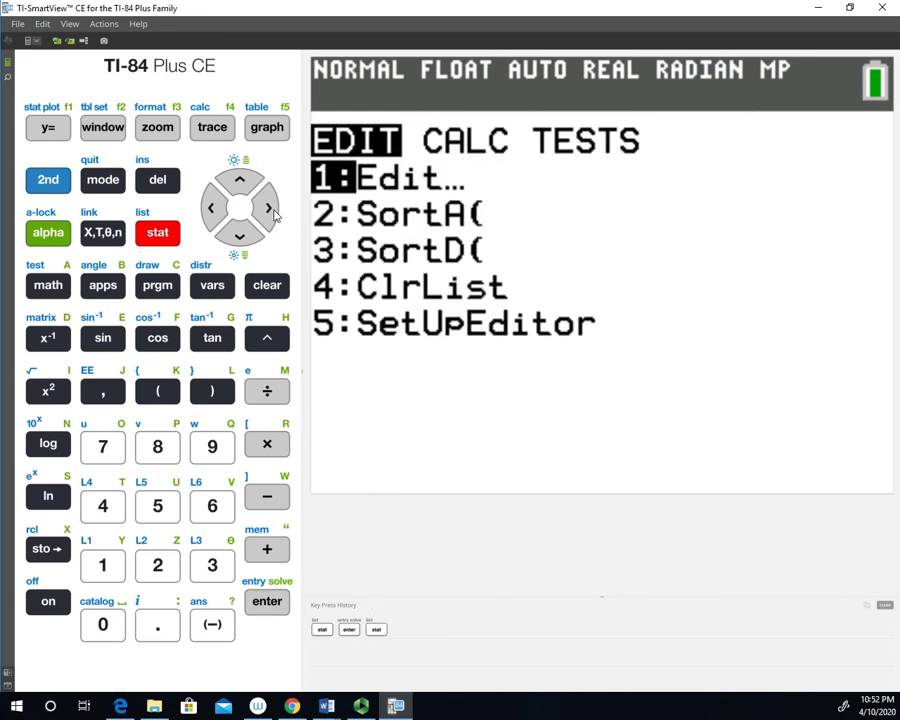
{"action": "left_click", "coordinate": [268, 206]}
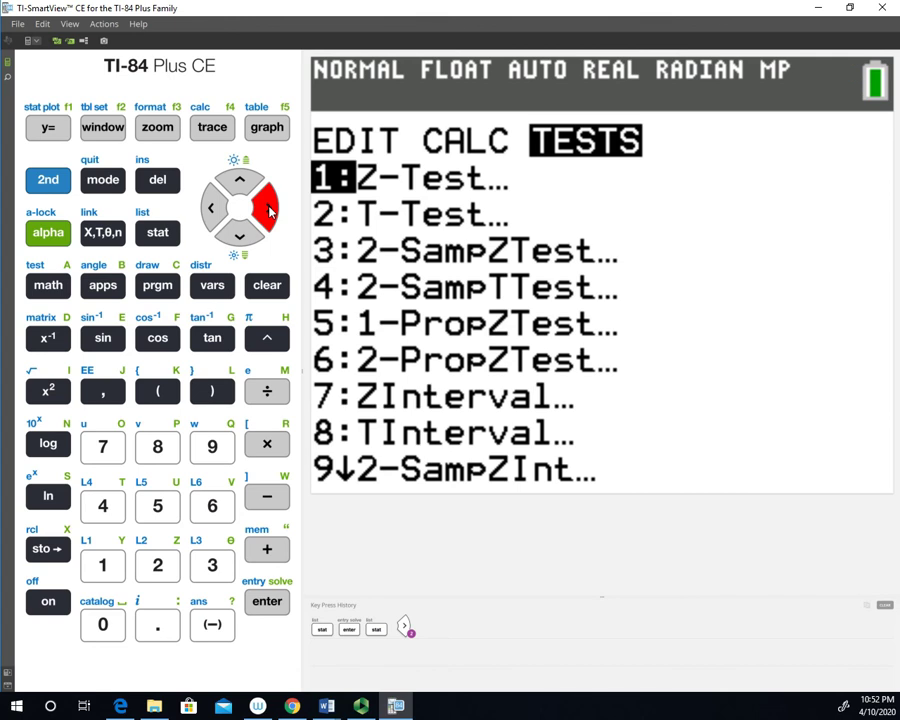
{"action": "left_click", "coordinate": [240, 236]}
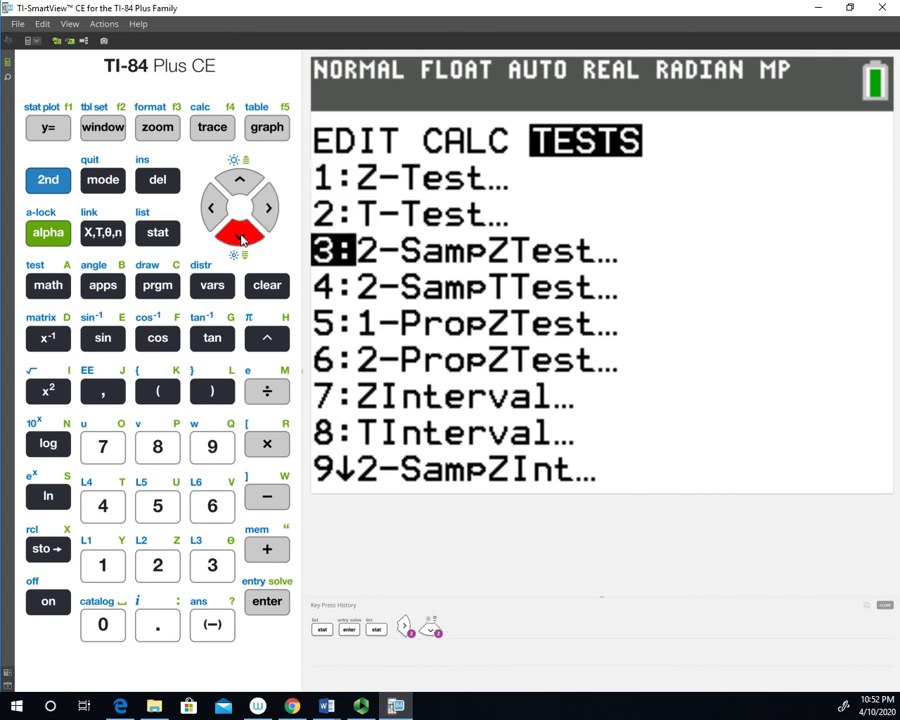
{"action": "left_click", "coordinate": [240, 234]}
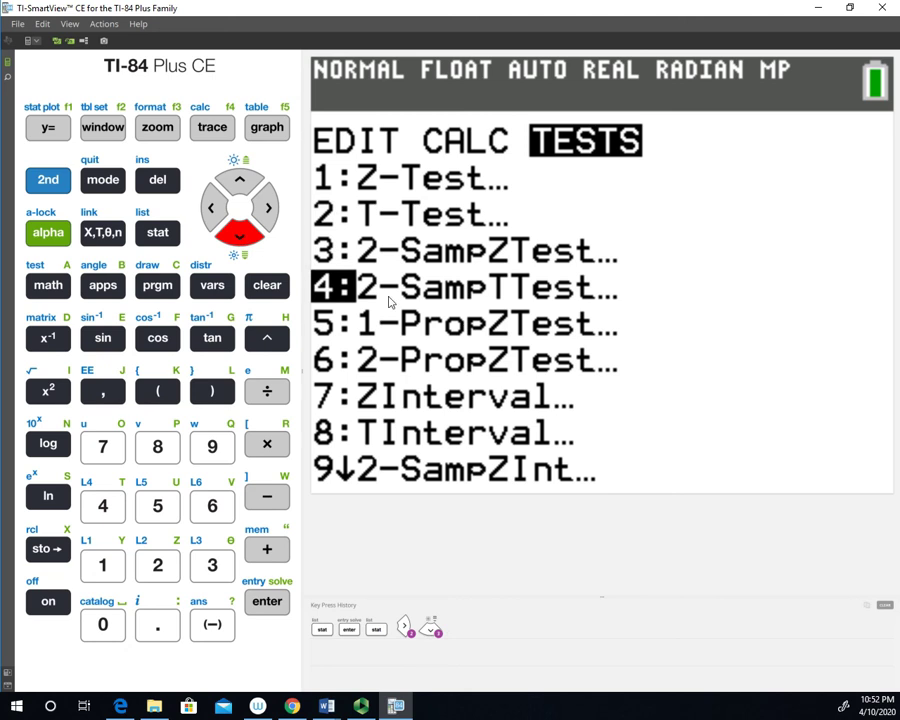
{"action": "mouse_move", "coordinate": [506, 294]}
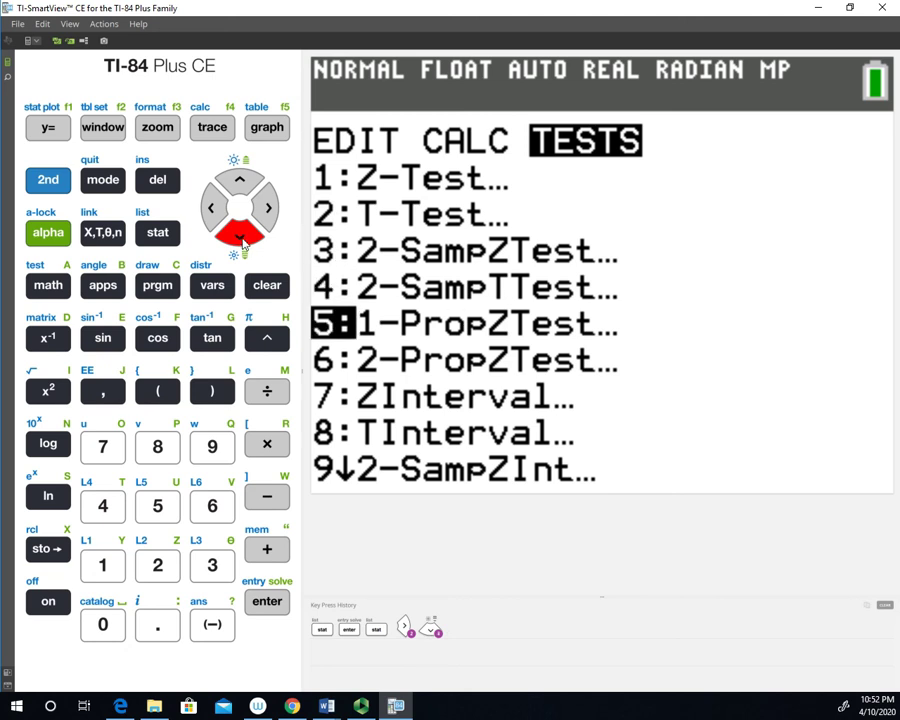
{"action": "left_click", "coordinate": [240, 180]}
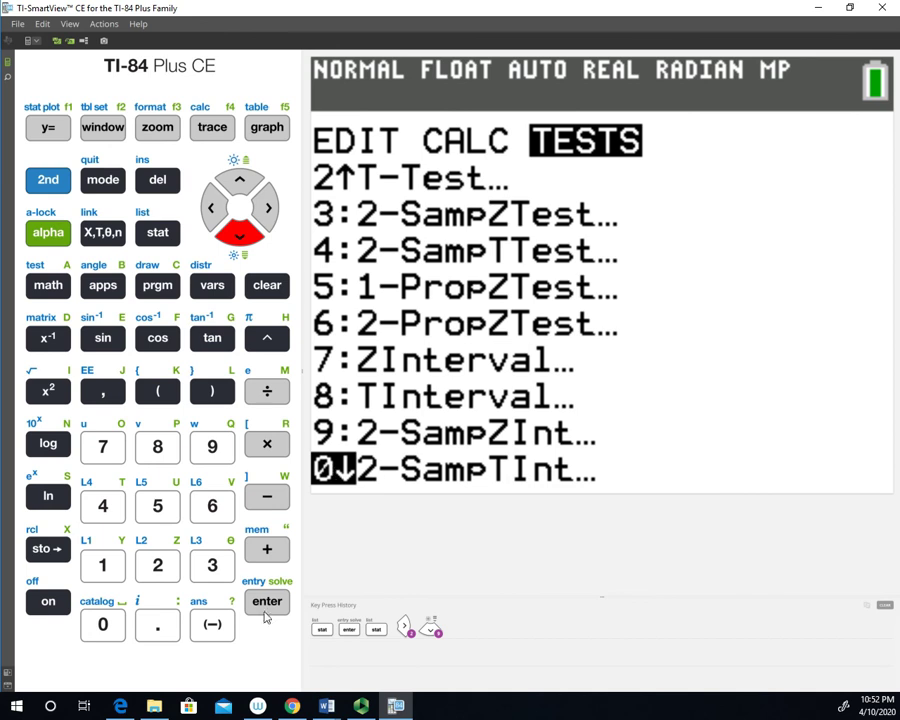
Configure 2-SampTInt with Data input, L1 and L2, frequencies 1, C-Level 0.95, Pooled No
{"action": "left_click", "coordinate": [268, 600]}
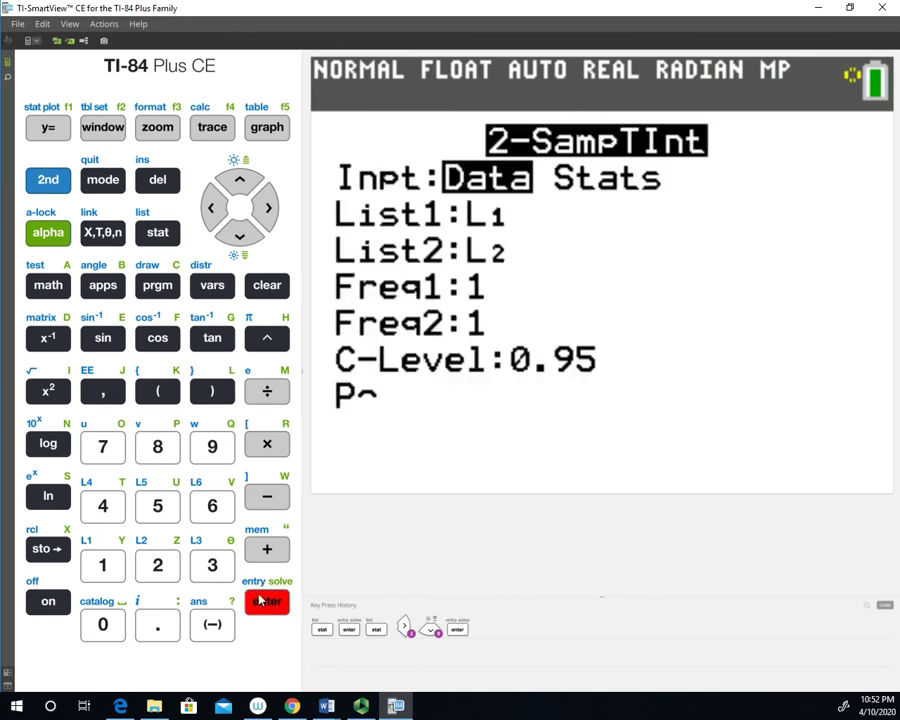
{"action": "left_click", "coordinate": [268, 600]}
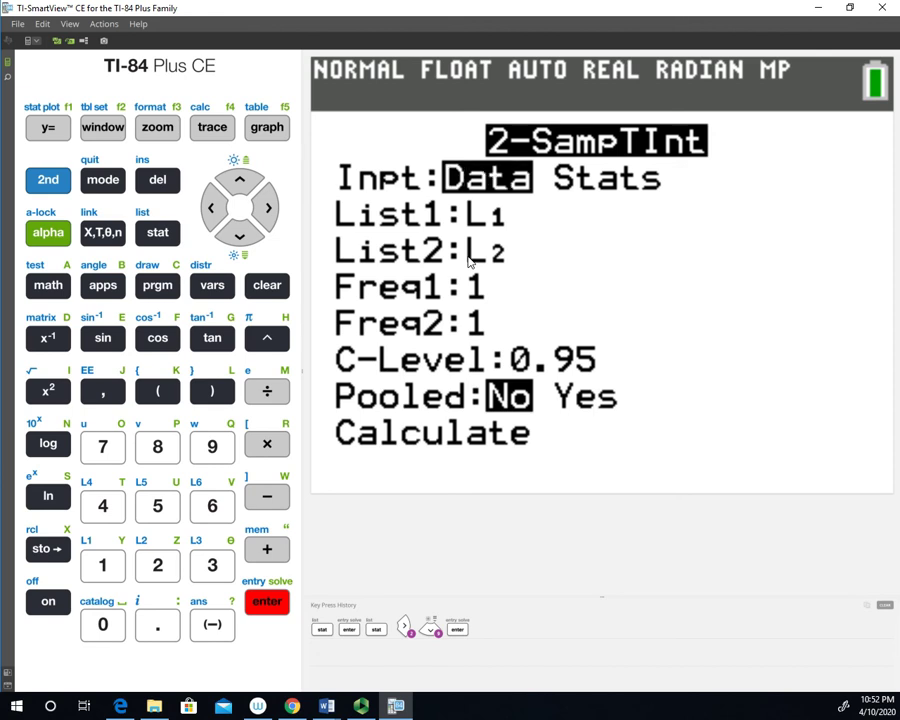
{"action": "mouse_move", "coordinate": [496, 272]}
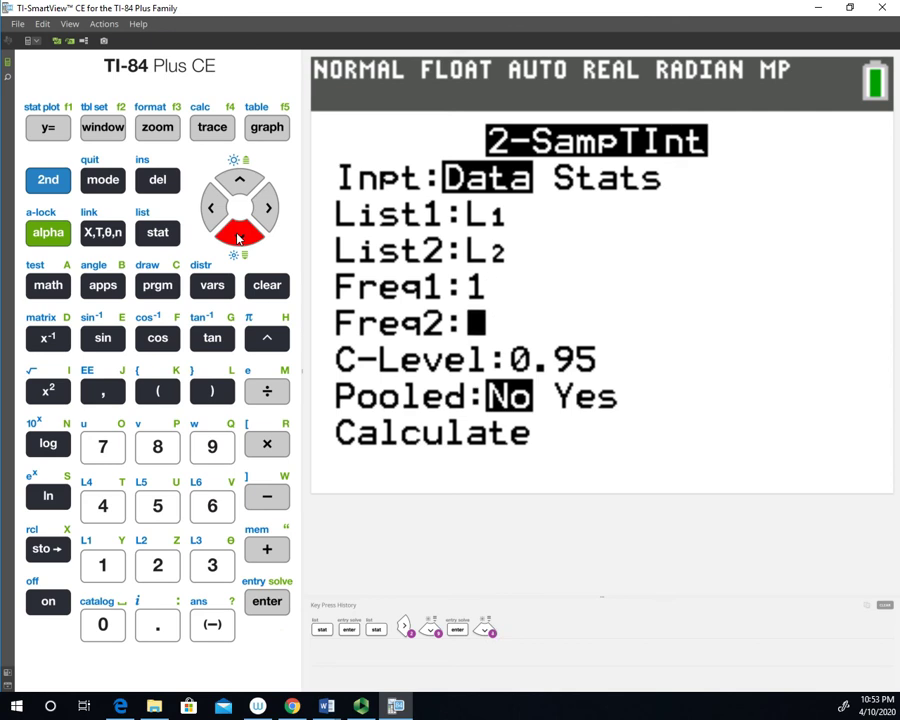
{"action": "left_click", "coordinate": [102, 564]}
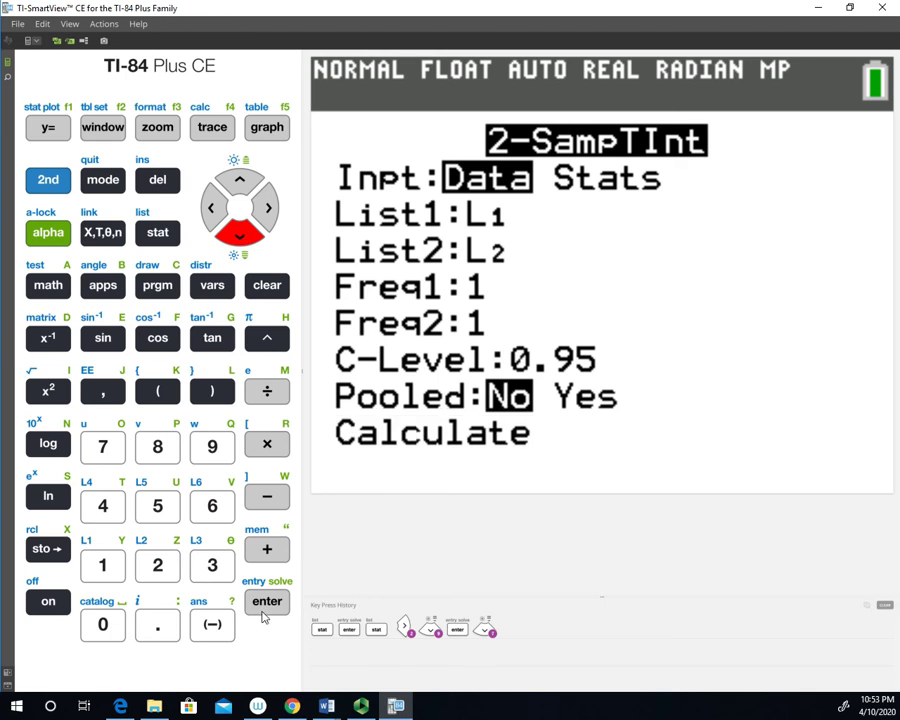
Calculate the interval: (-8.293, 13.086), df 10.877, means 81.11 and 78.71, n1=9, n2=7
{"action": "left_click", "coordinate": [268, 600]}
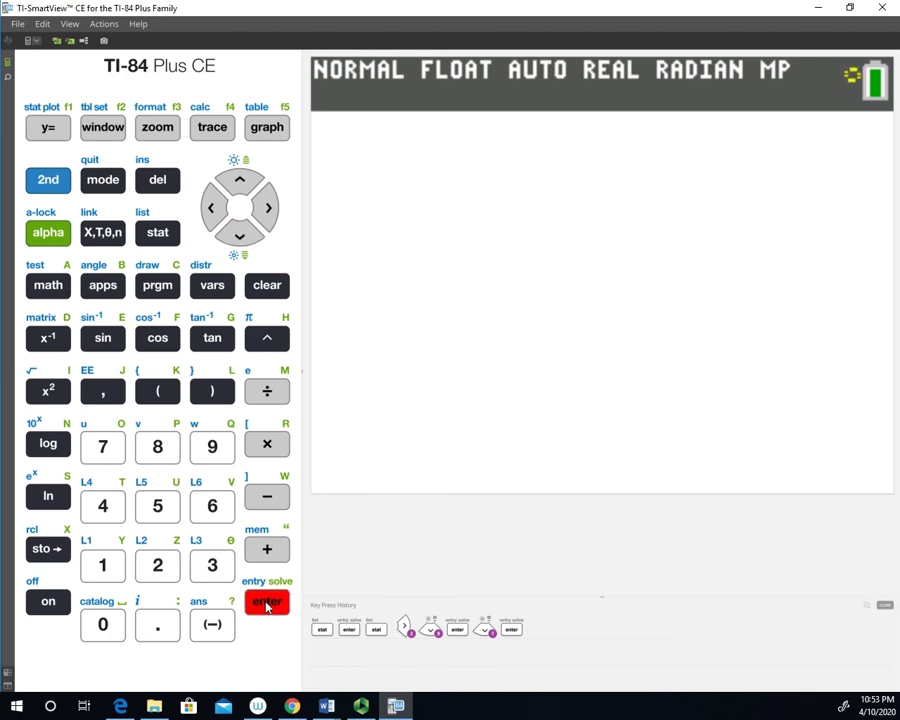
{"action": "left_click", "coordinate": [266, 600]}
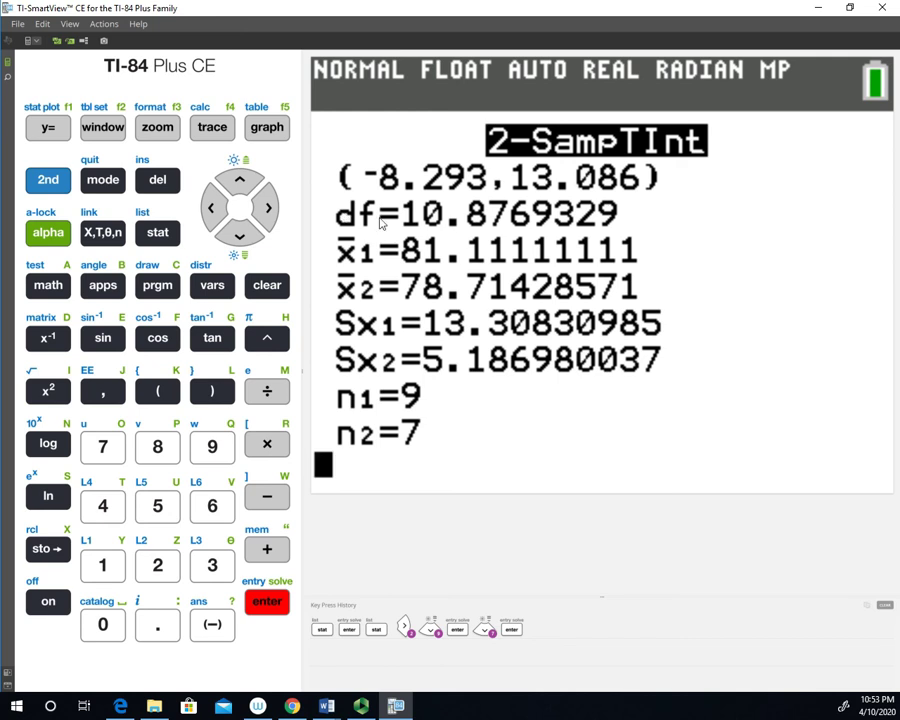
{"action": "mouse_move", "coordinate": [490, 198]}
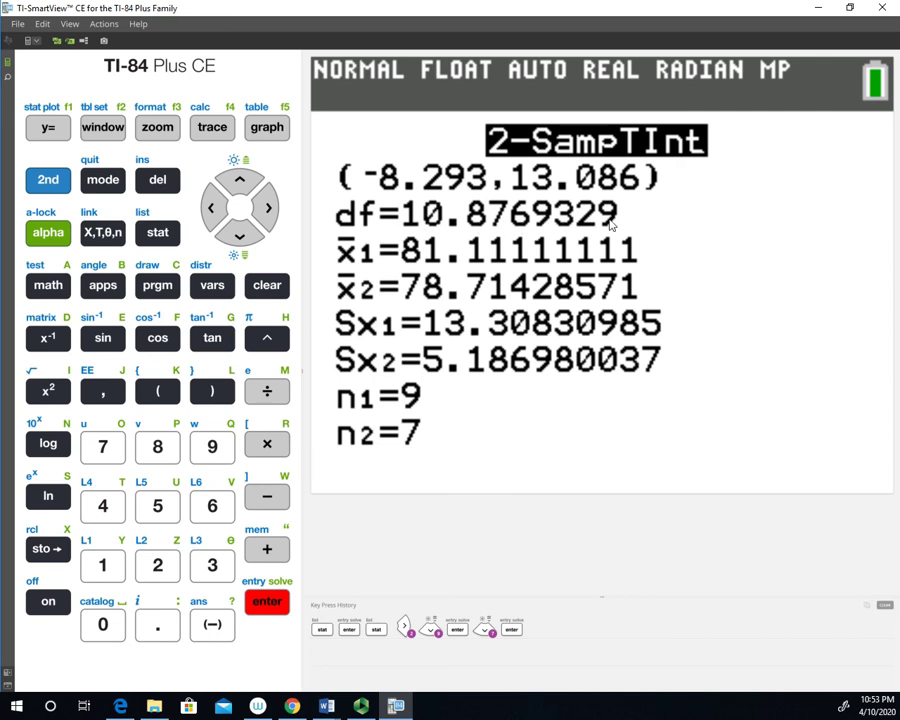
{"action": "mouse_move", "coordinate": [500, 224]}
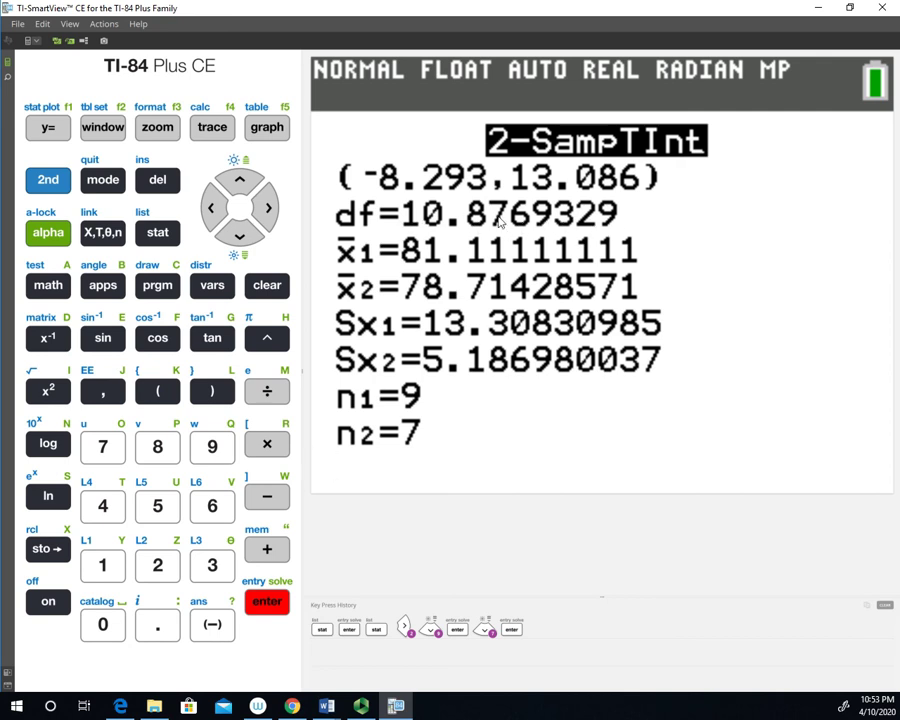